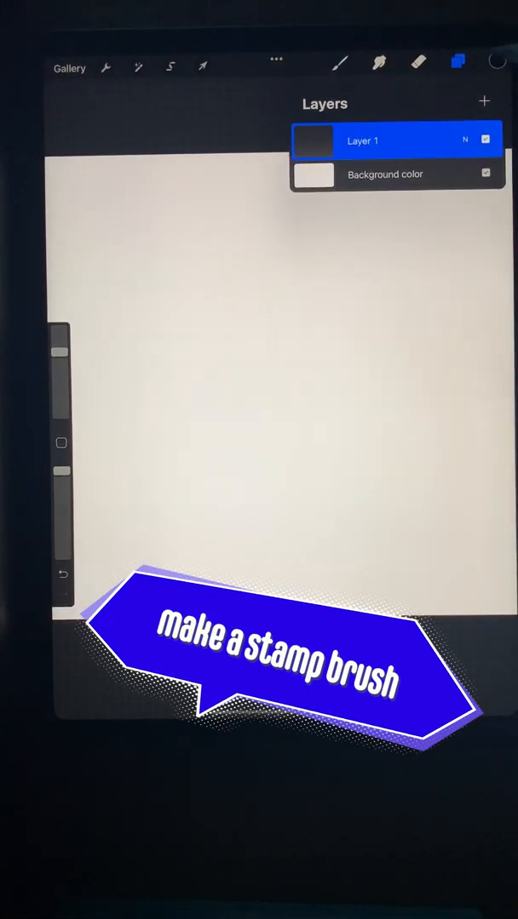
# Draw and fill a black heart, then add a new layer for the white heart
pyautogui.click(340, 61)
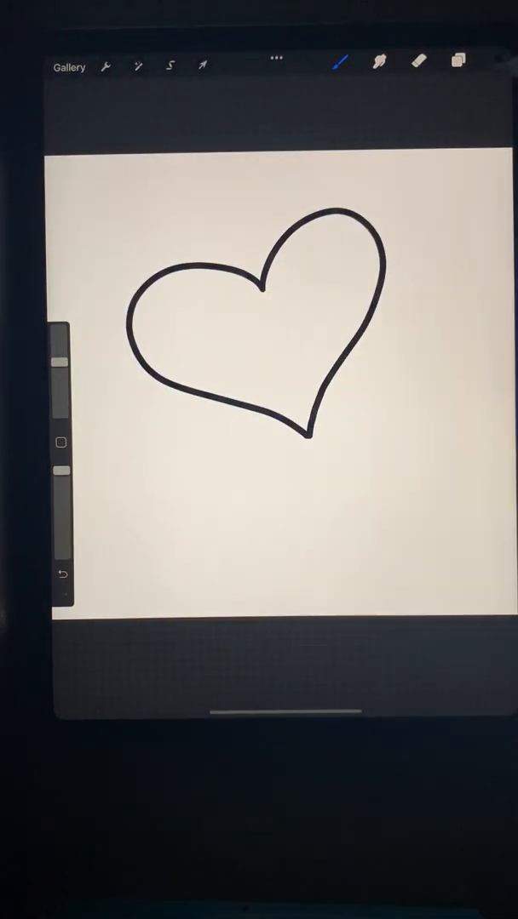
pyautogui.click(459, 64)
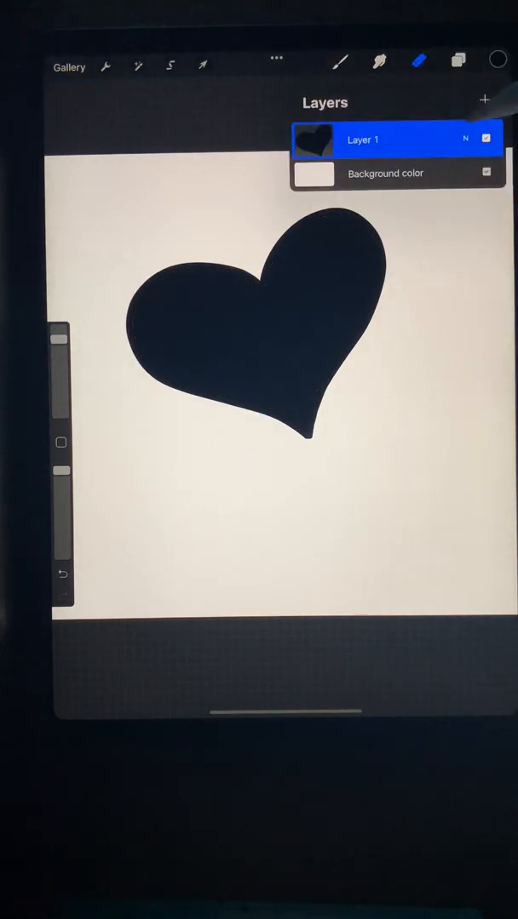
pyautogui.click(483, 99)
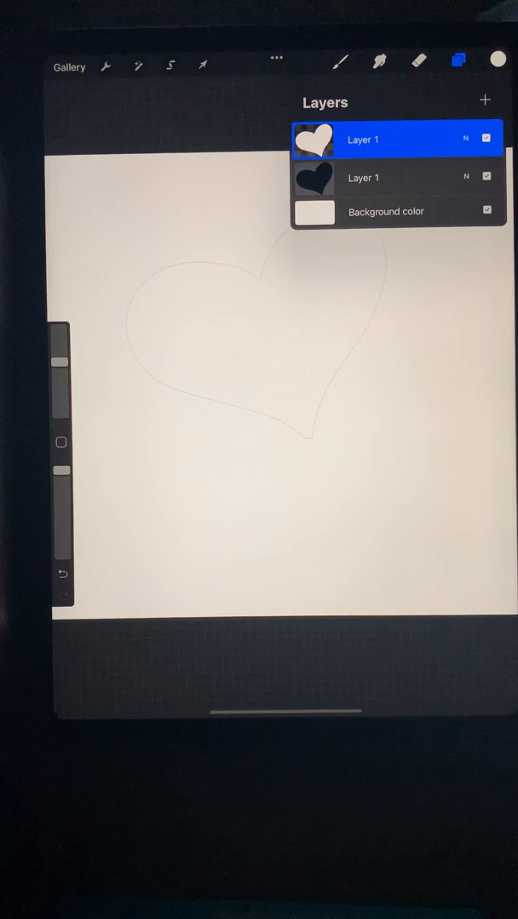
# Create a new custom brush from the Brush Library and view its Shape settings
pyautogui.click(203, 65)
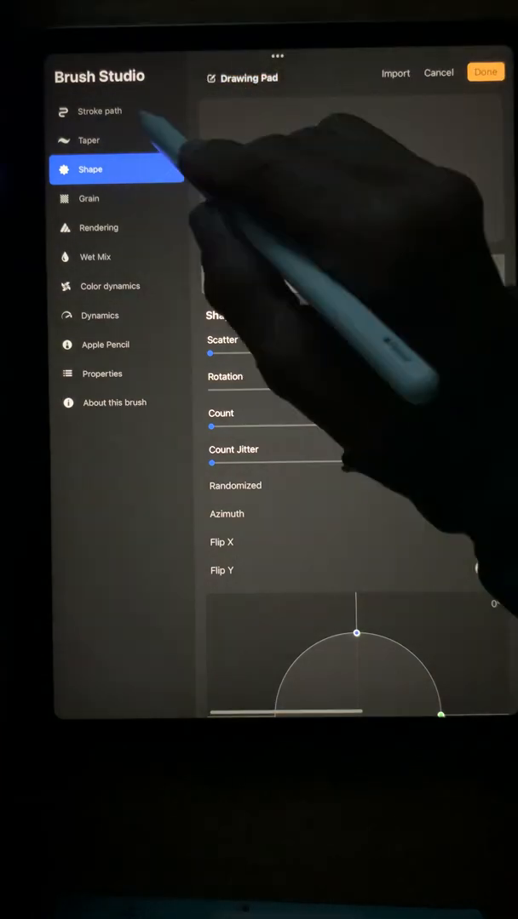
# Configure stroke path, heart shape source with count 16 and size properties, then save as Untitled Brush
pyautogui.click(98, 111)
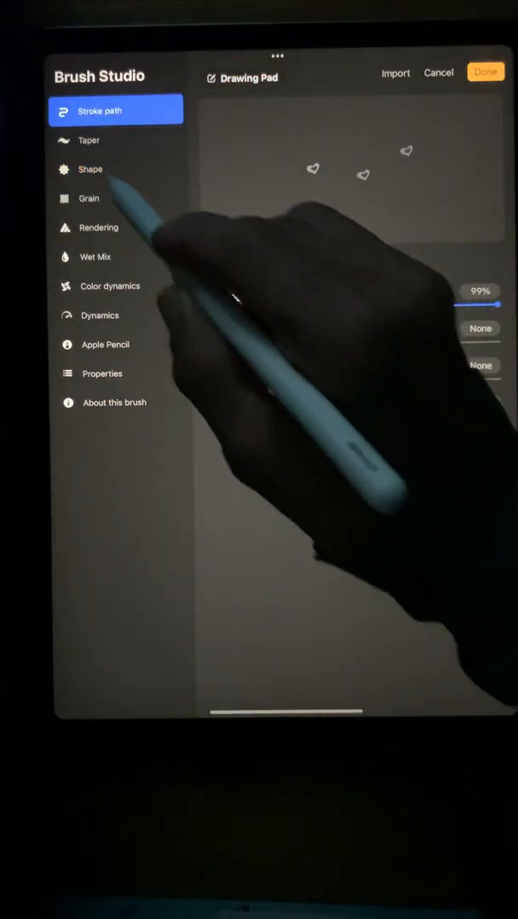
pyautogui.click(89, 168)
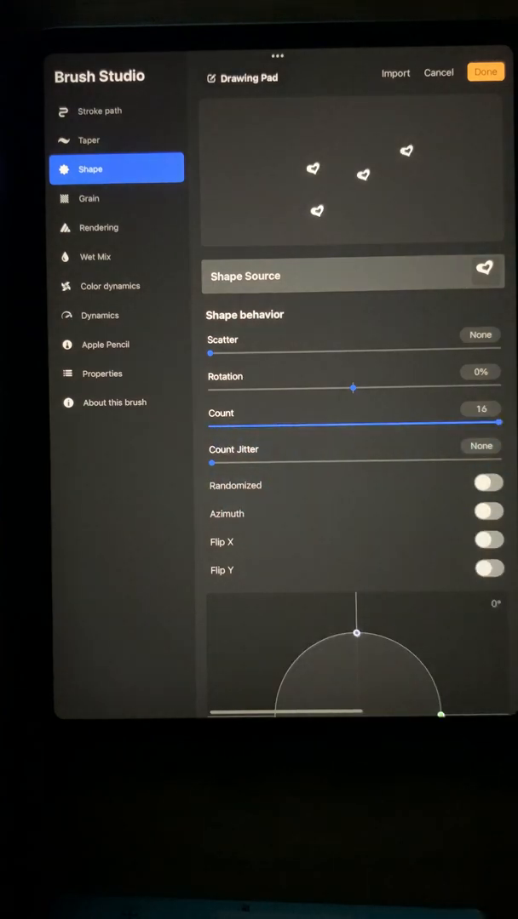
pyautogui.click(102, 372)
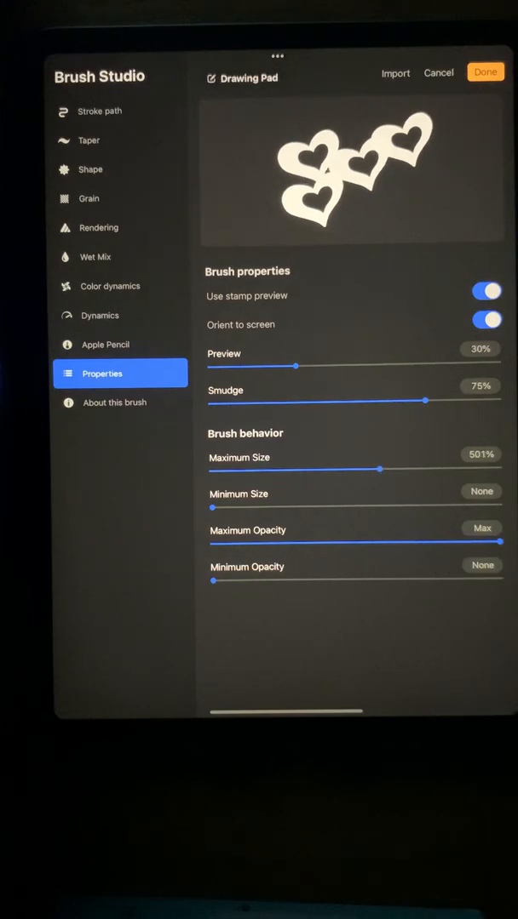
pyautogui.click(486, 72)
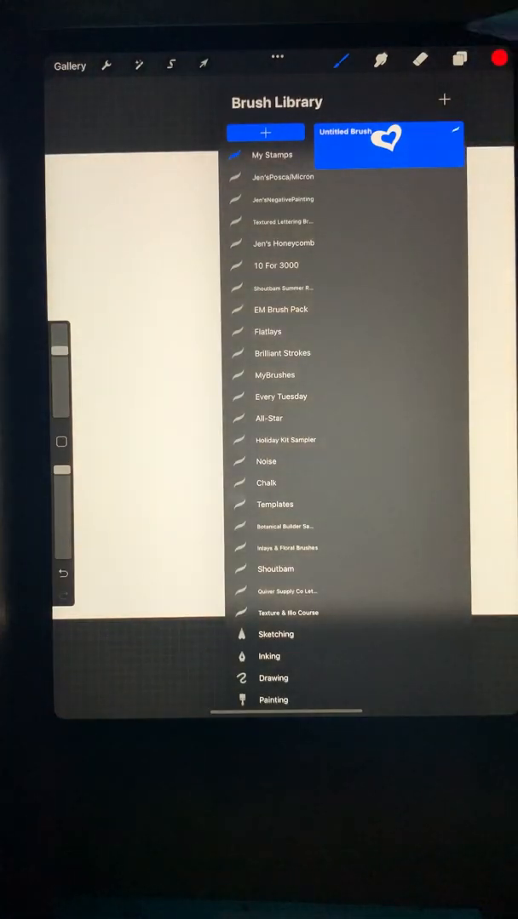